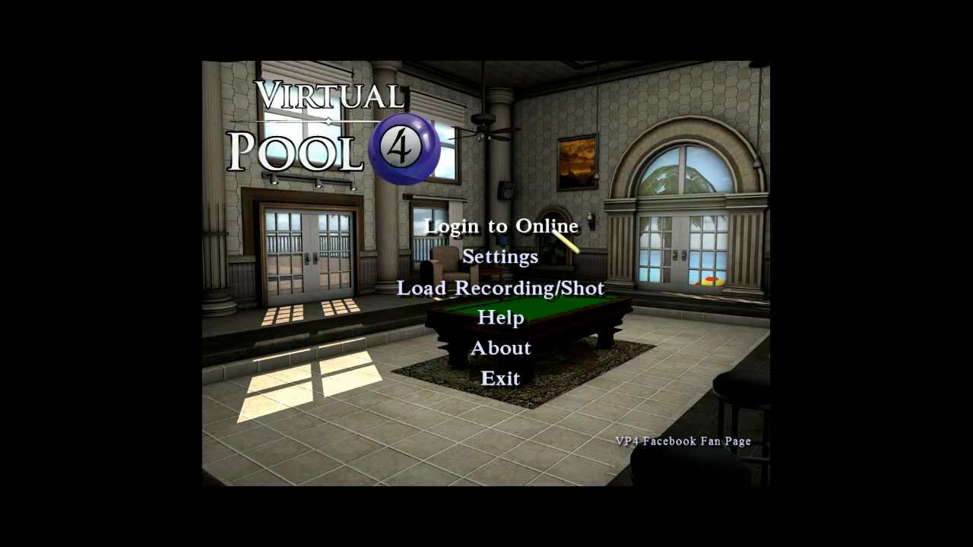
# - Start Login to Online and enter the account password in the Password field
pyautogui.click(502, 225)
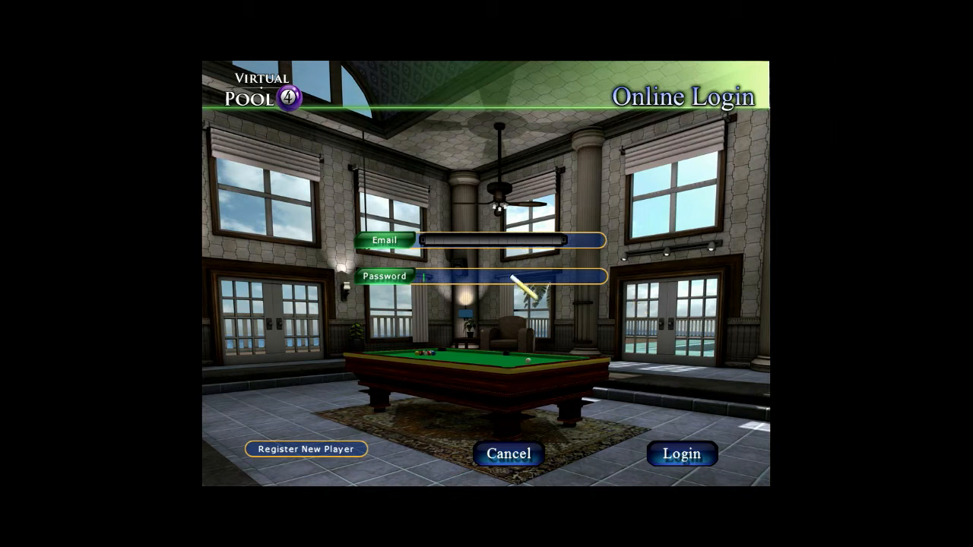
pyautogui.write('password')
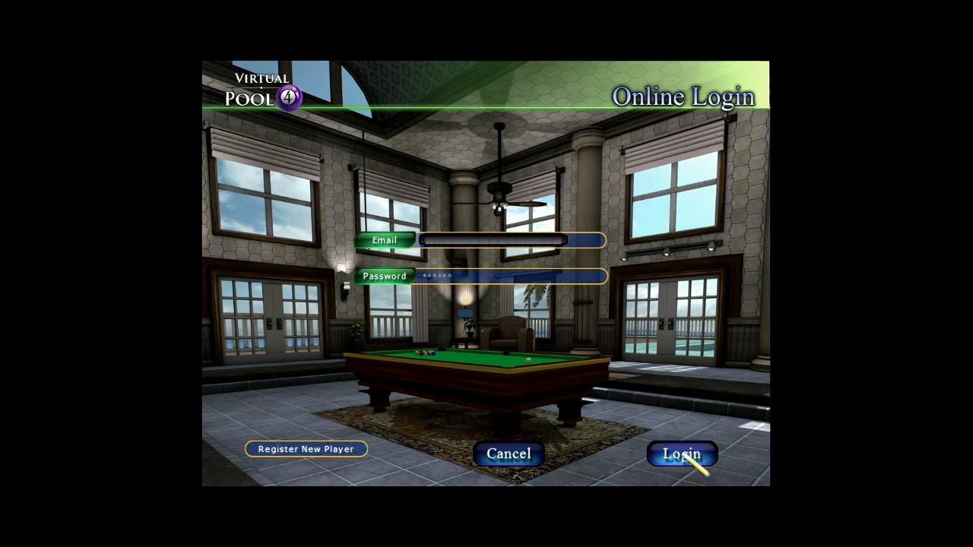
# - Complete login and land in the Virtual Pool Lobby with its room list and chat
pyautogui.click(681, 453)
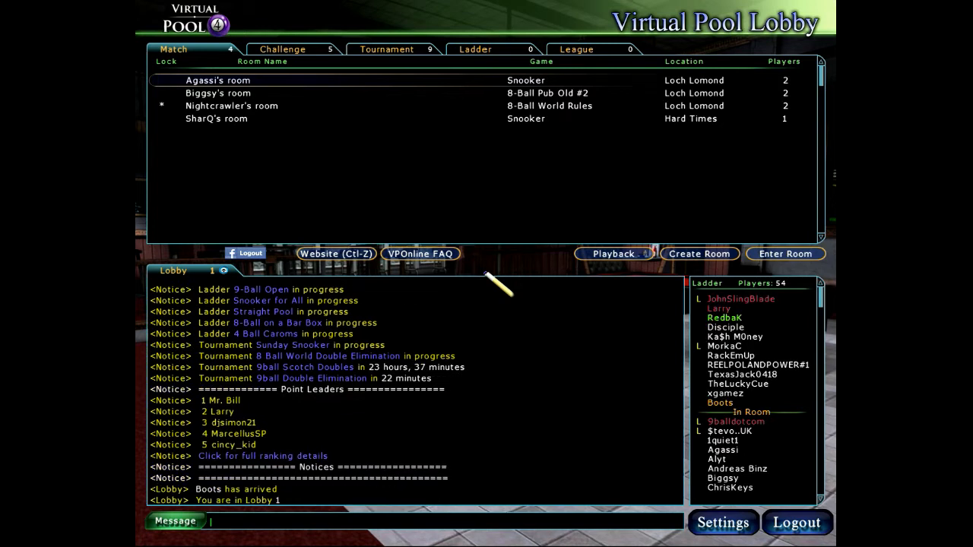
pyautogui.moveTo(502, 292)
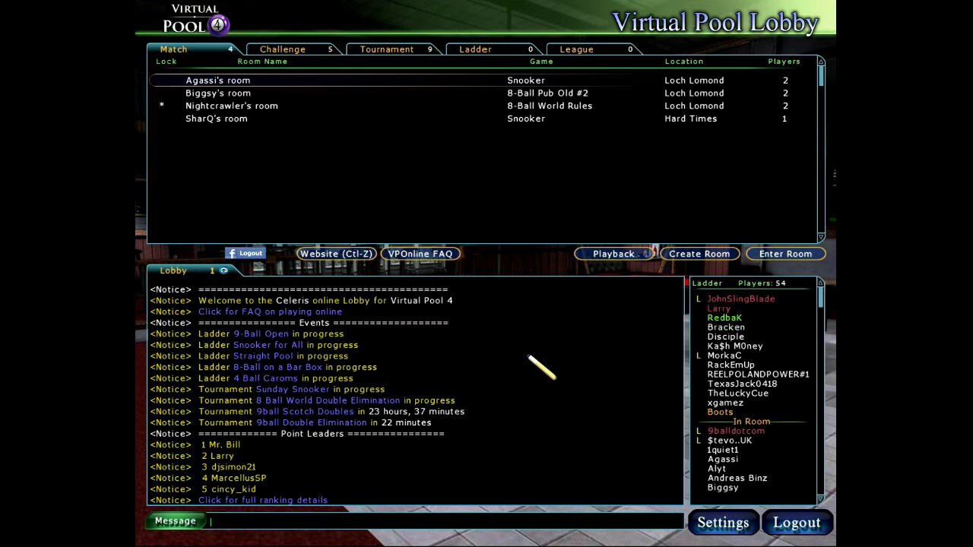
pyautogui.moveTo(304, 327)
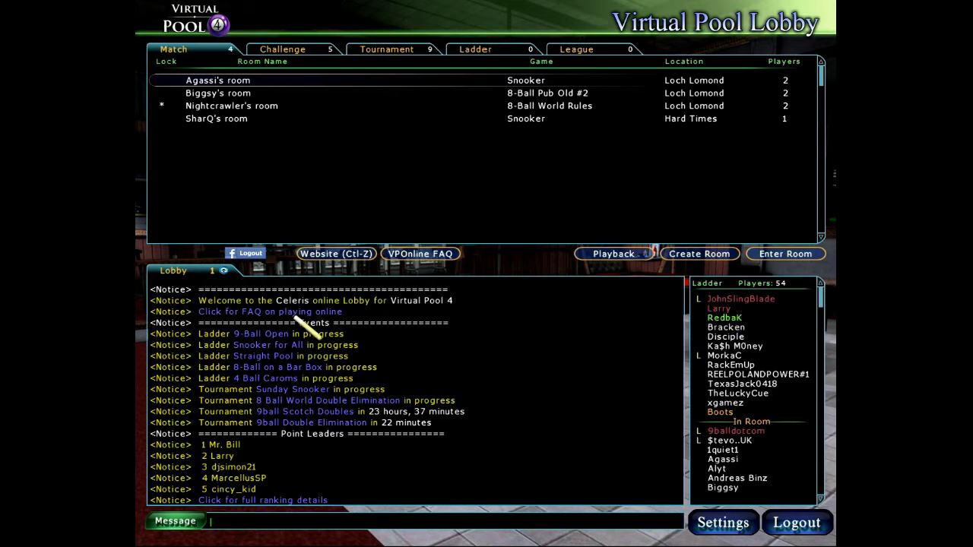
pyautogui.moveTo(471, 395)
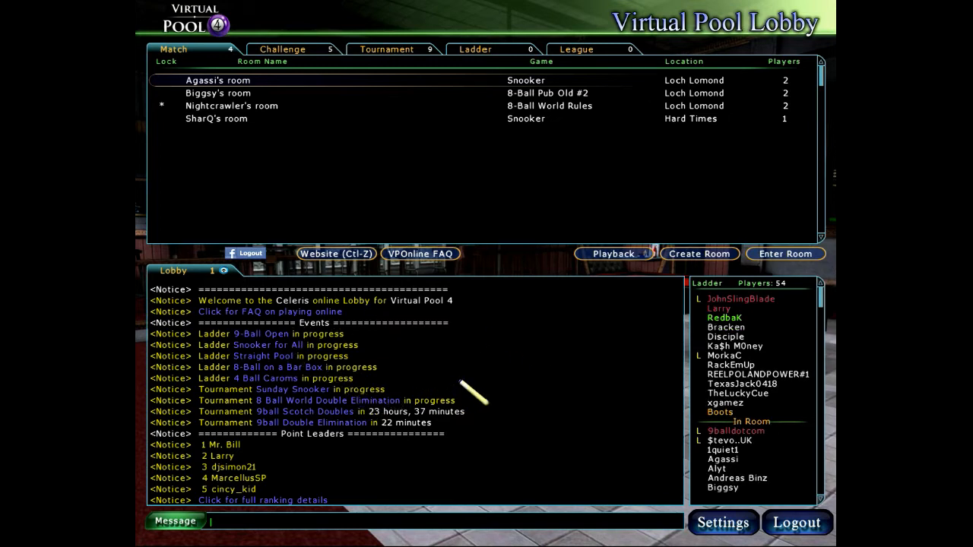
pyautogui.moveTo(514, 376)
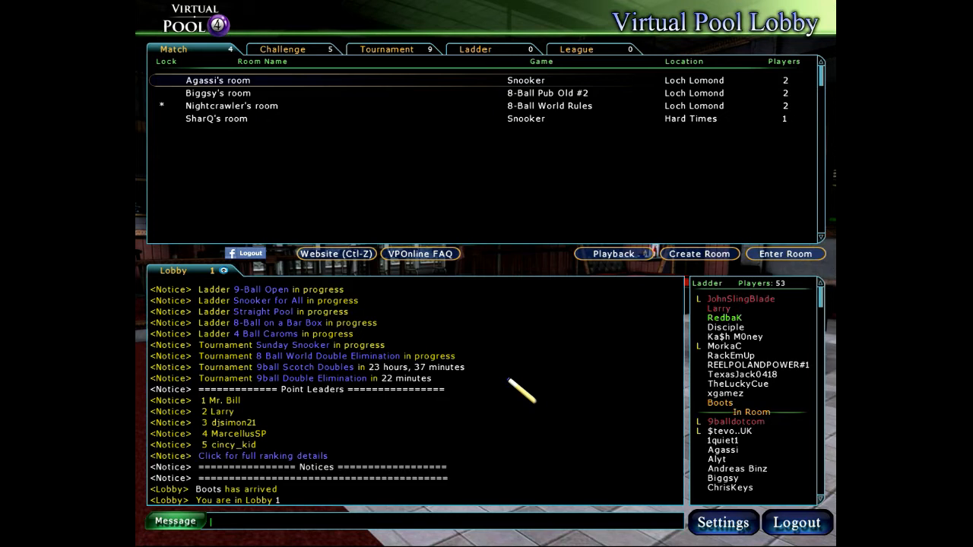
# - Send 'The cat is in the house' in the lobby Message bar
pyautogui.write('The cat is in the h')
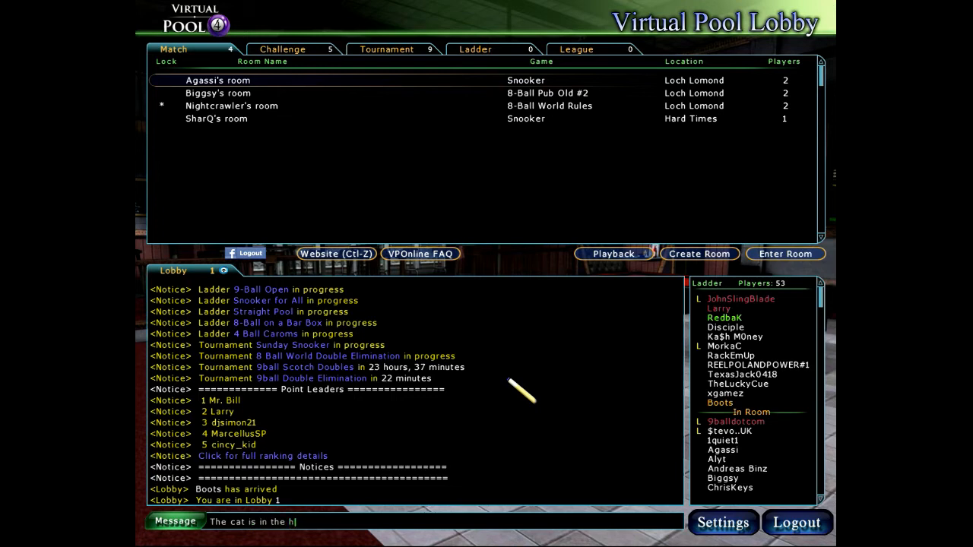
pyautogui.write('ouse')
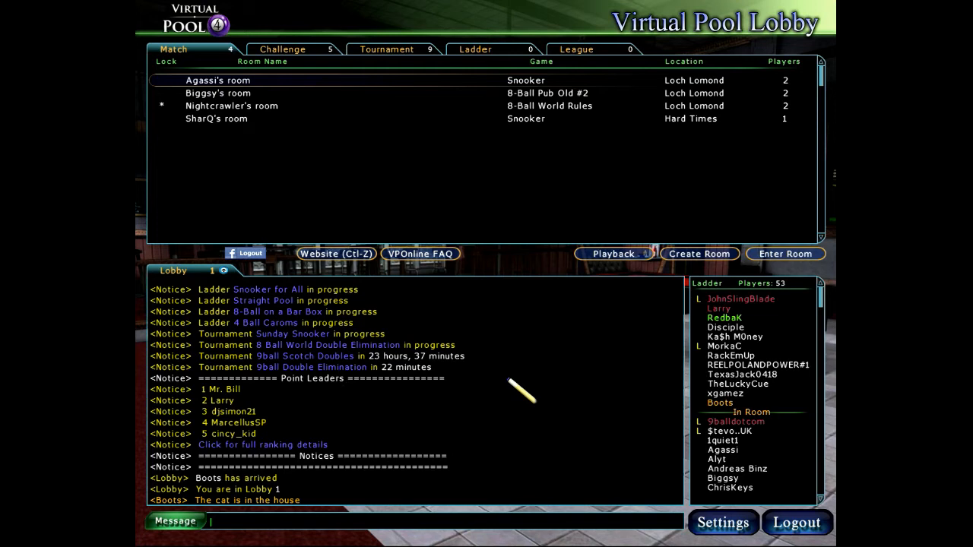
pyautogui.click(724, 327)
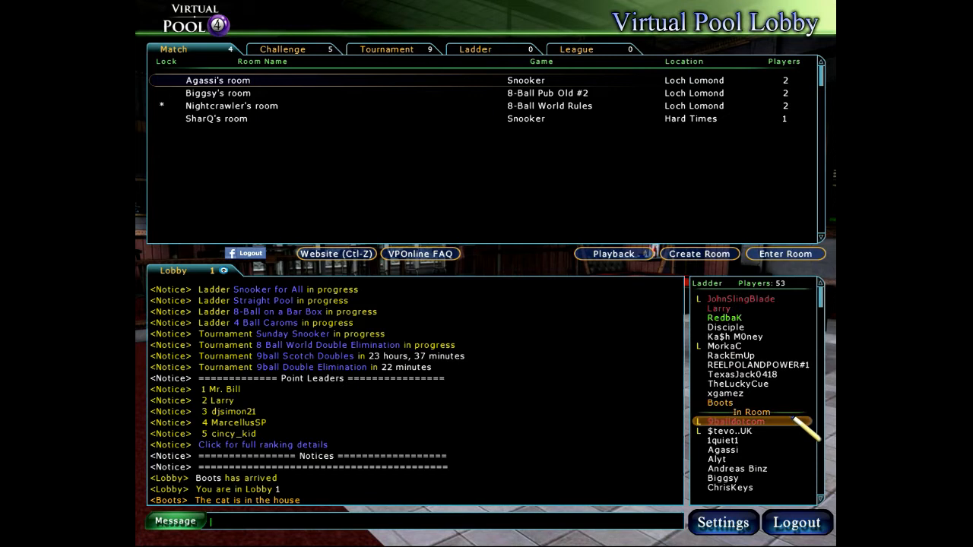
pyautogui.scroll(-3)
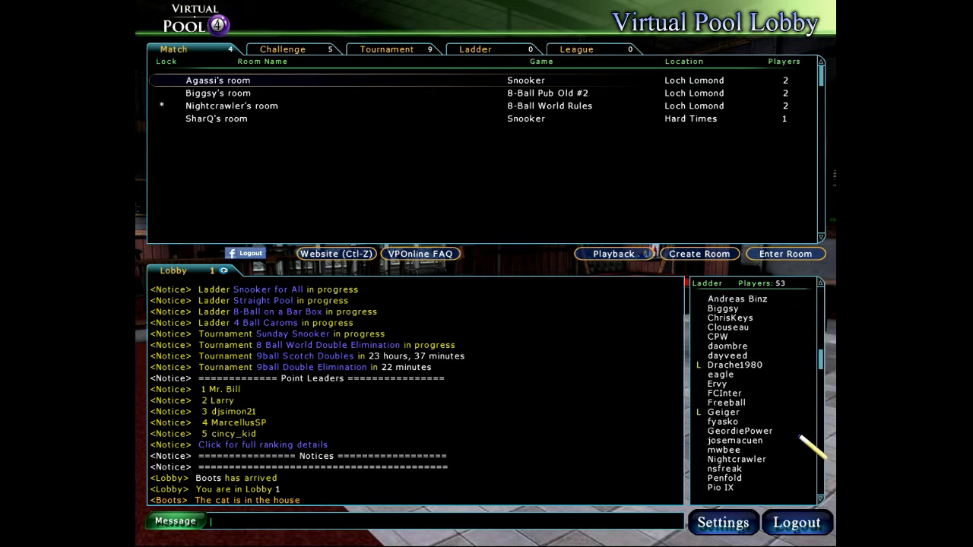
pyautogui.scroll(-3)
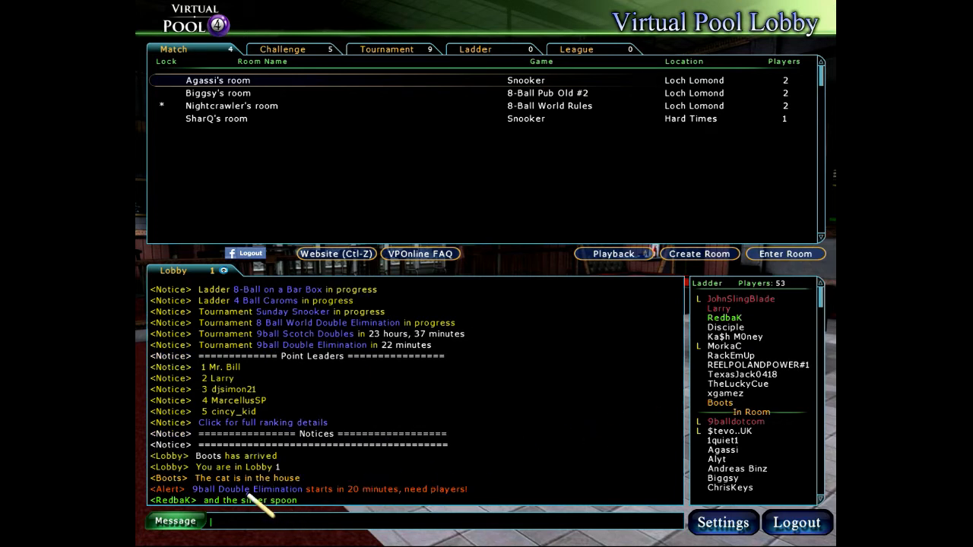
pyautogui.moveTo(372, 490)
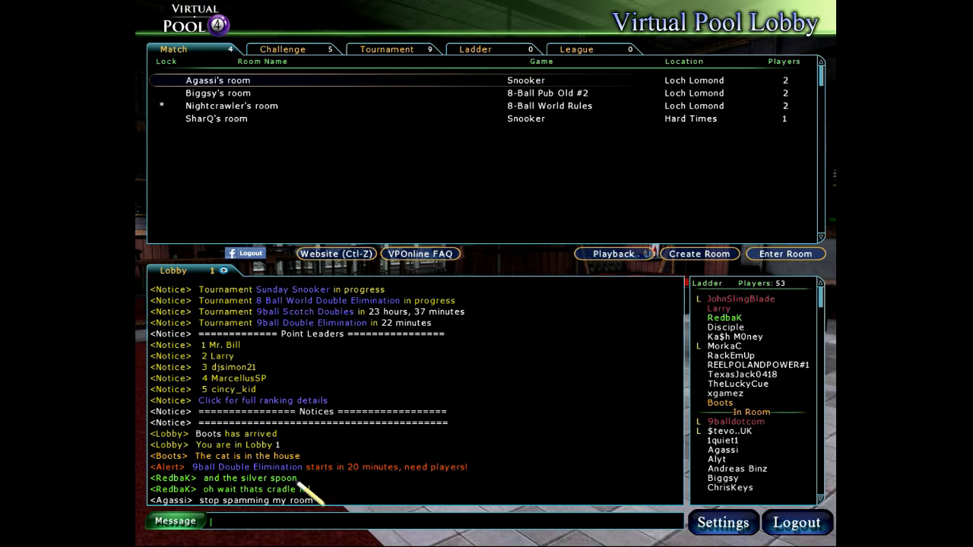
pyautogui.moveTo(334, 490)
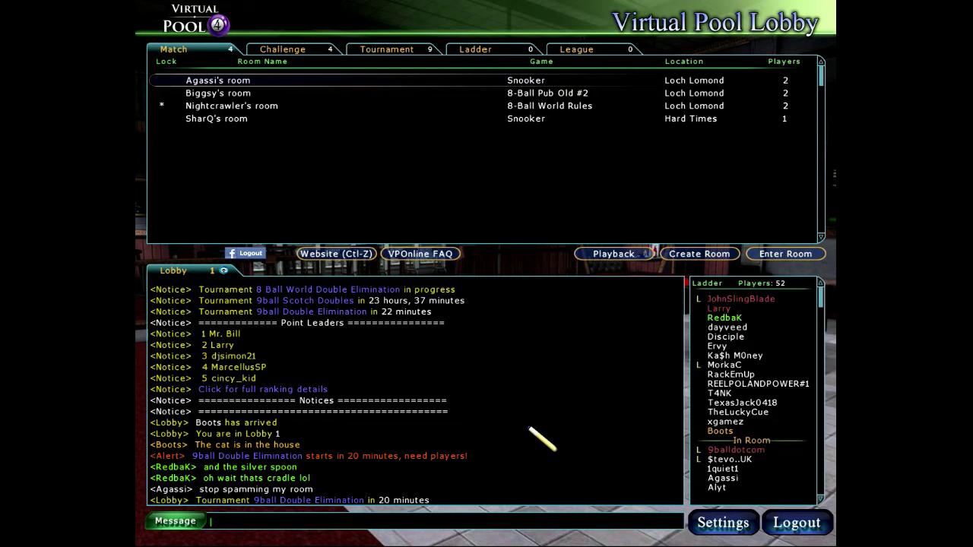
pyautogui.moveTo(696, 423)
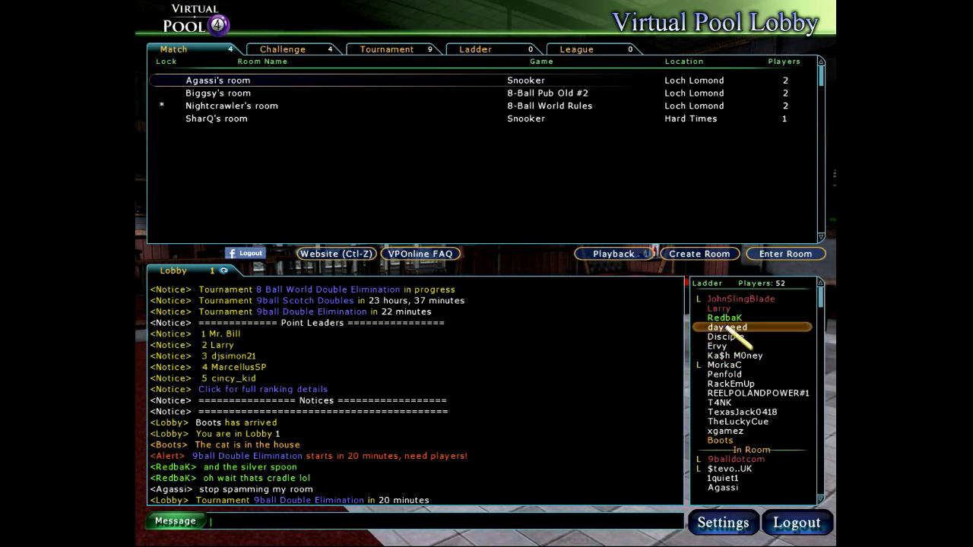
pyautogui.click(728, 327)
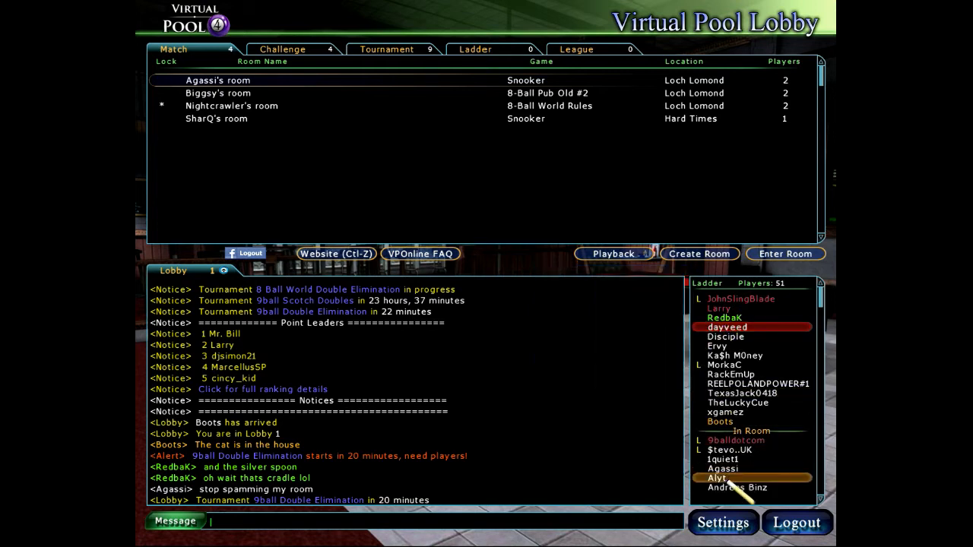
pyautogui.click(727, 478)
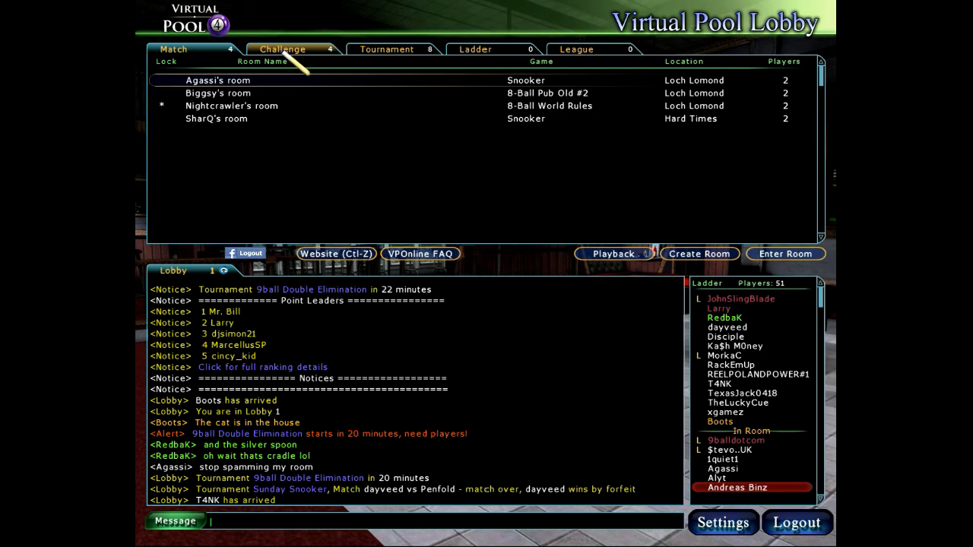
# - Switch the room list from Challenge to Tournament, showing the Sunday Snooker match rooms
pyautogui.click(282, 48)
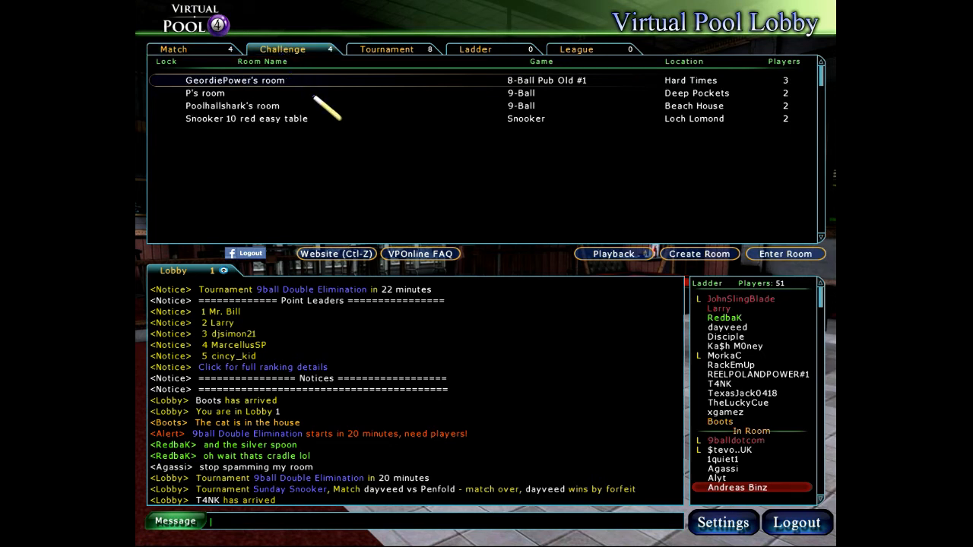
pyautogui.moveTo(390, 47)
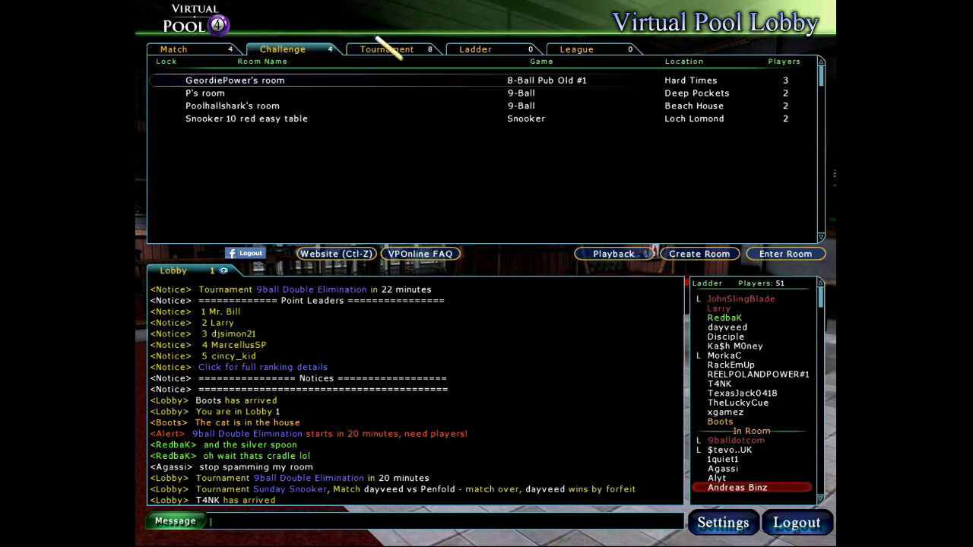
pyautogui.click(386, 49)
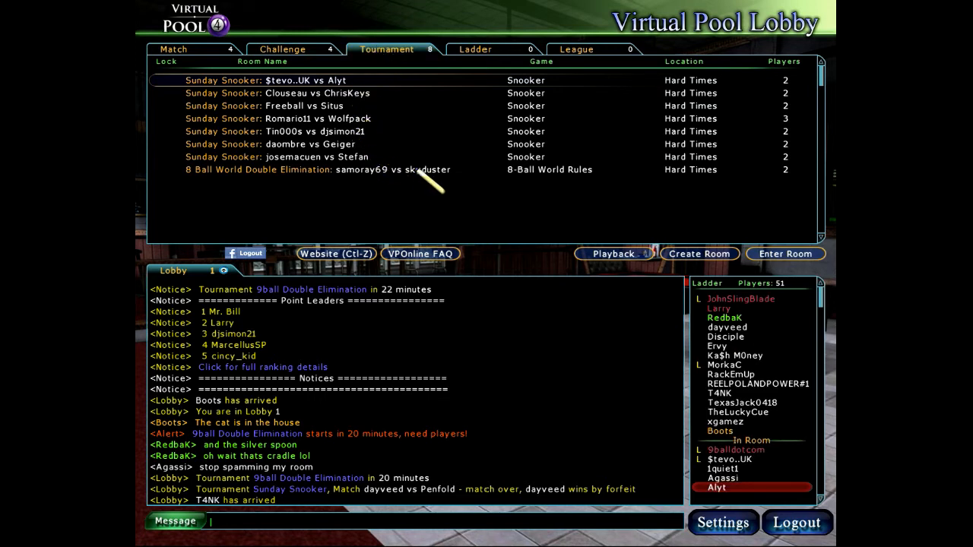
pyautogui.click(741, 298)
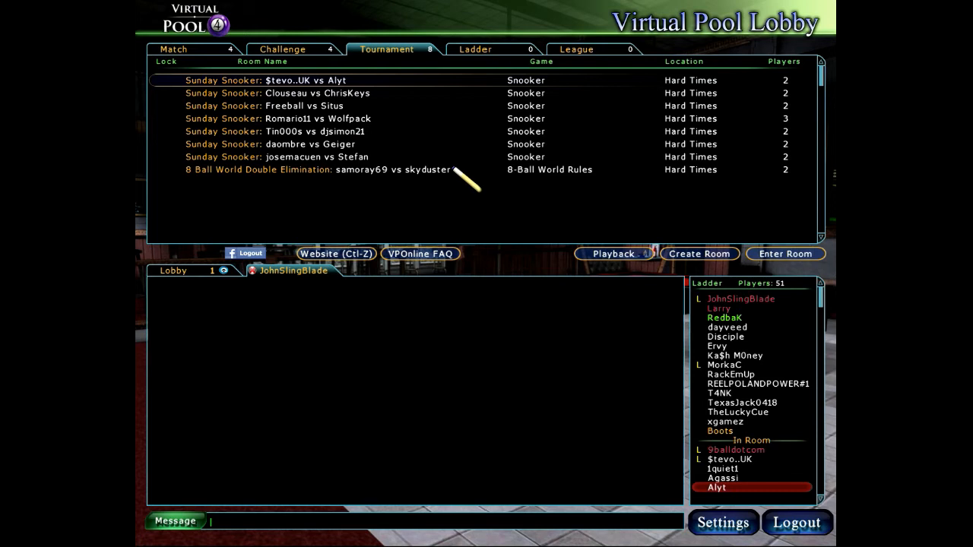
pyautogui.moveTo(419, 380)
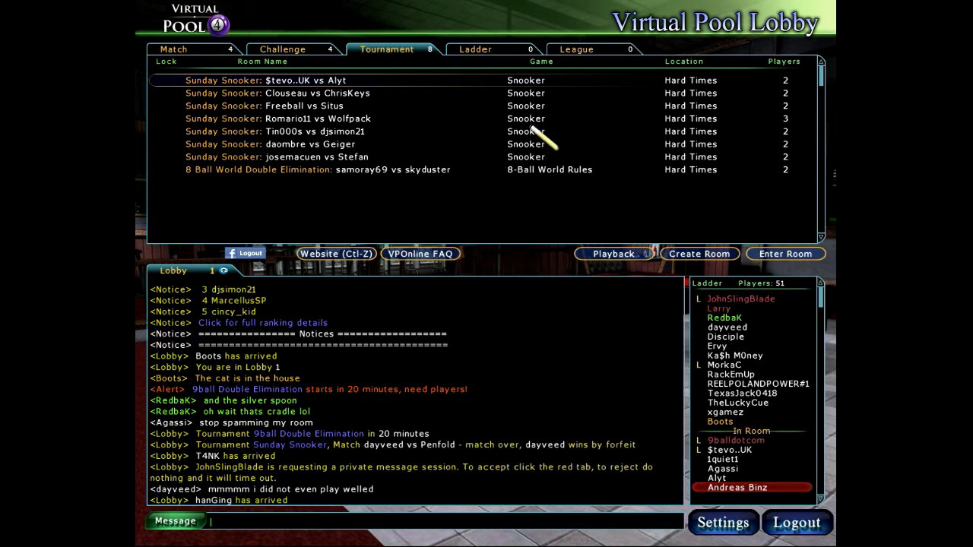
pyautogui.moveTo(545, 149)
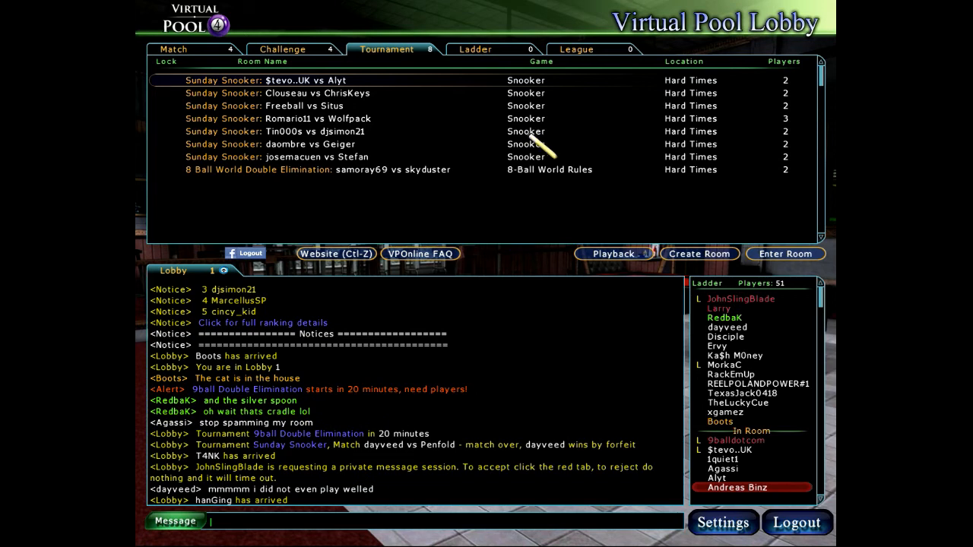
pyautogui.click(784, 252)
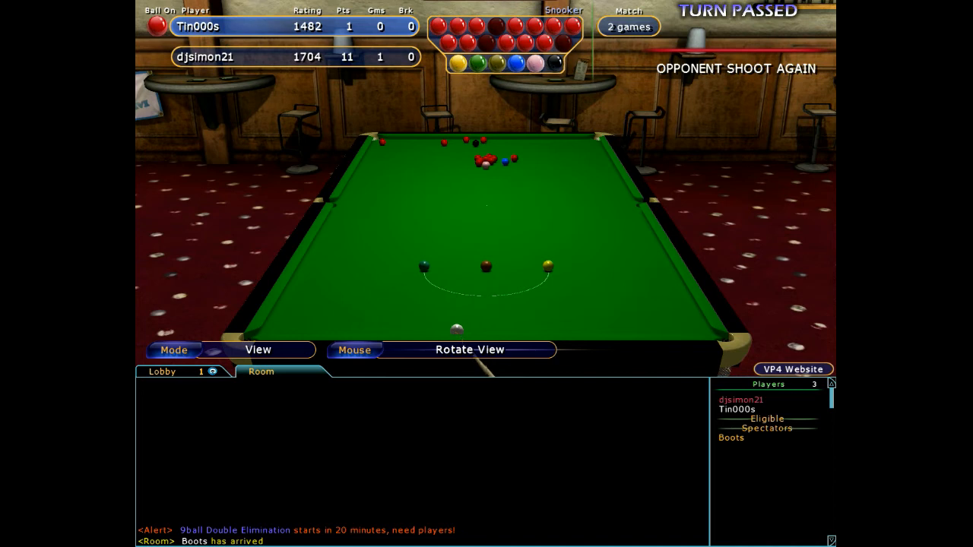
pyautogui.click(257, 350)
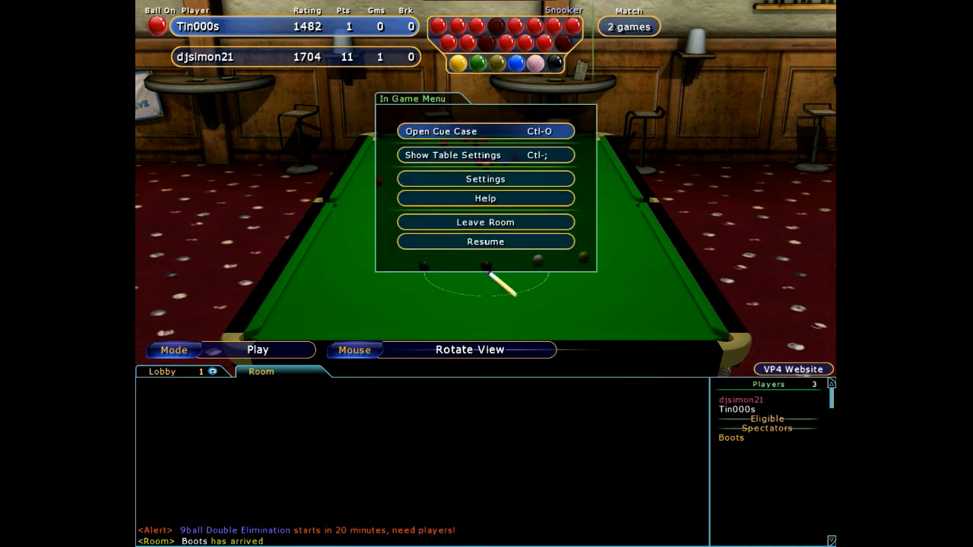
pyautogui.click(485, 222)
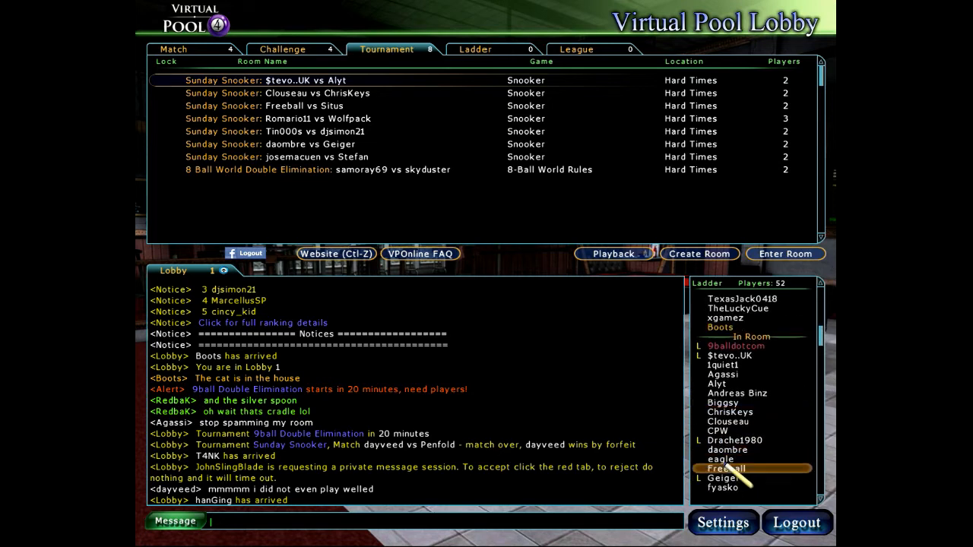
pyautogui.click(720, 477)
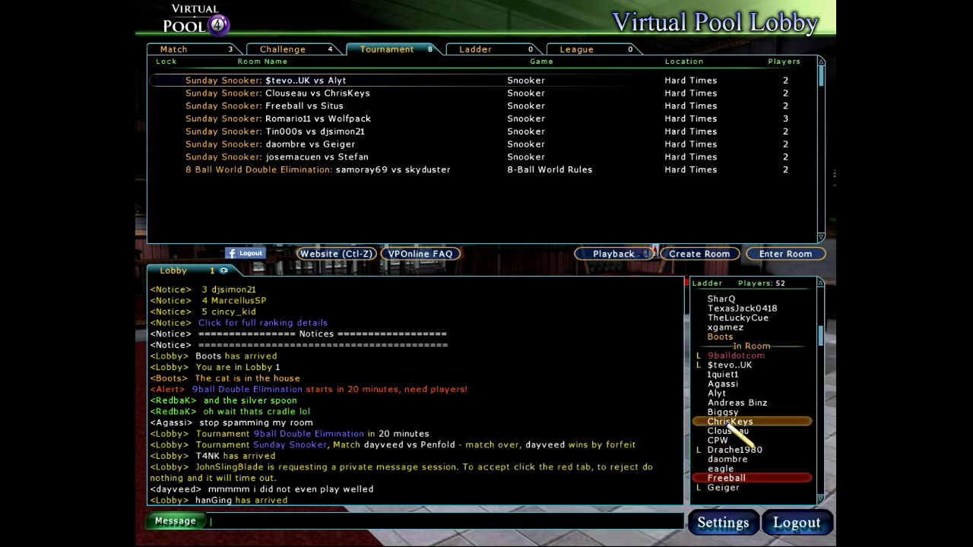
pyautogui.click(733, 431)
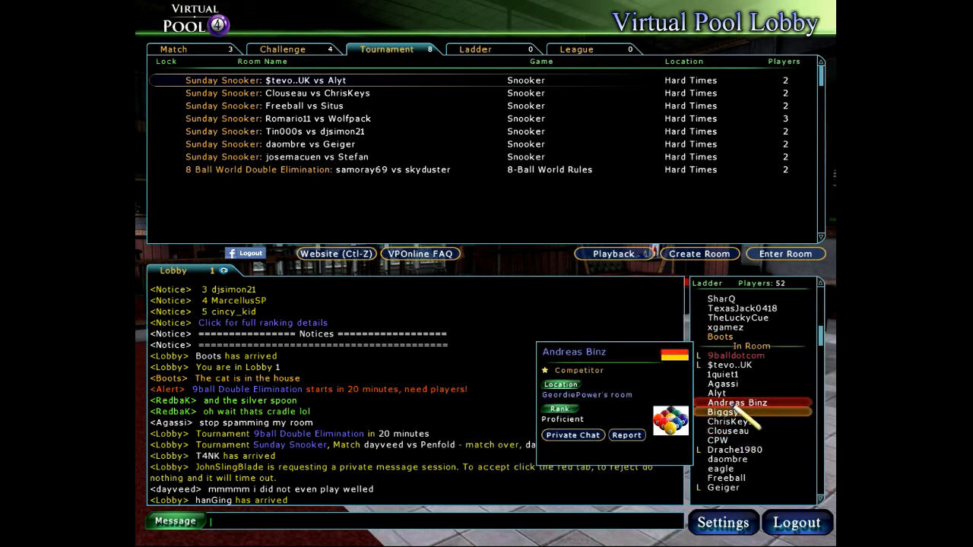
pyautogui.click(724, 412)
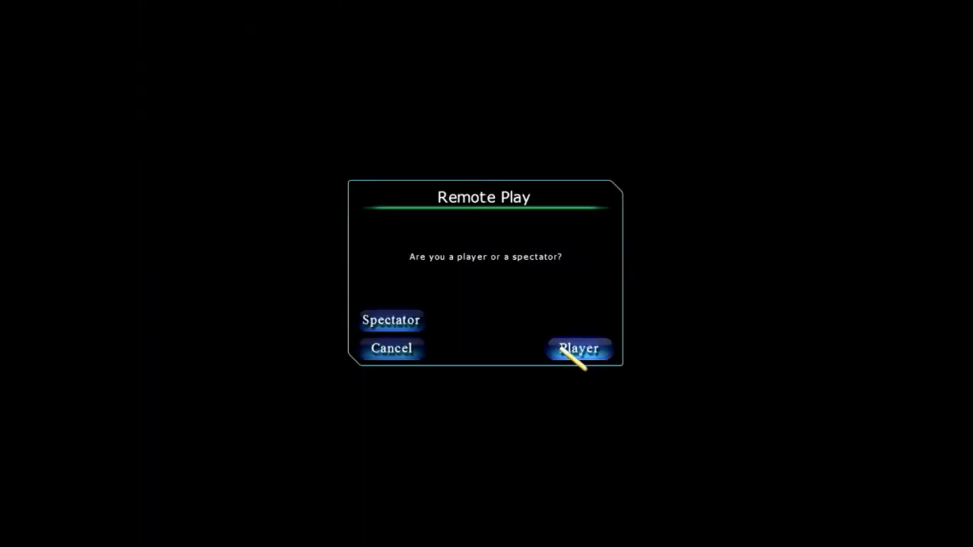
# - Enter the room as a Player in Remote Play, then leave it back to the match rooms list
pyautogui.click(577, 349)
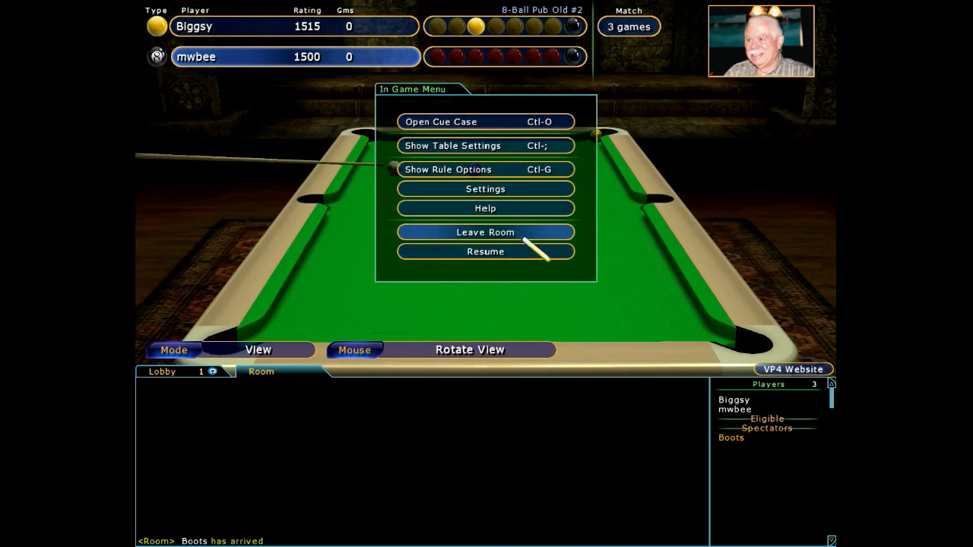
pyautogui.click(485, 231)
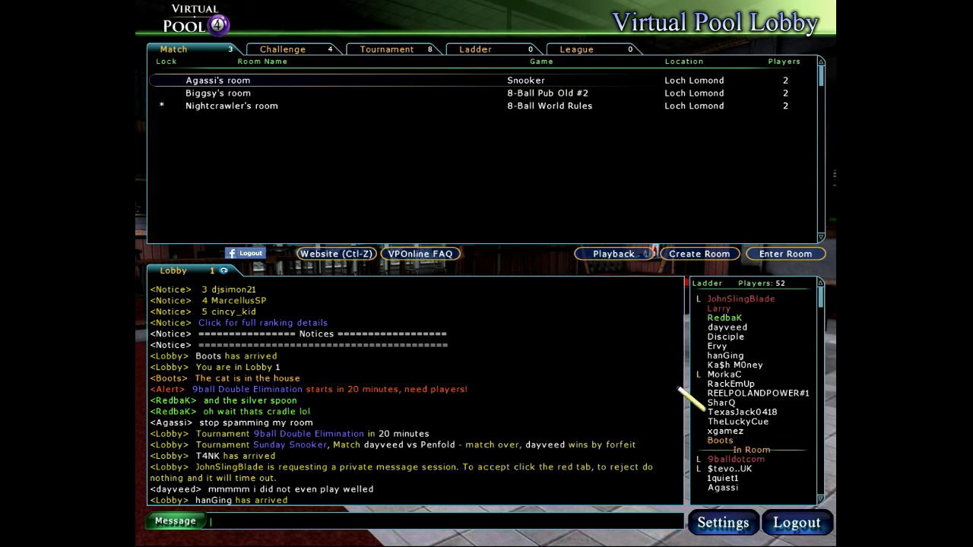
pyautogui.moveTo(616, 253)
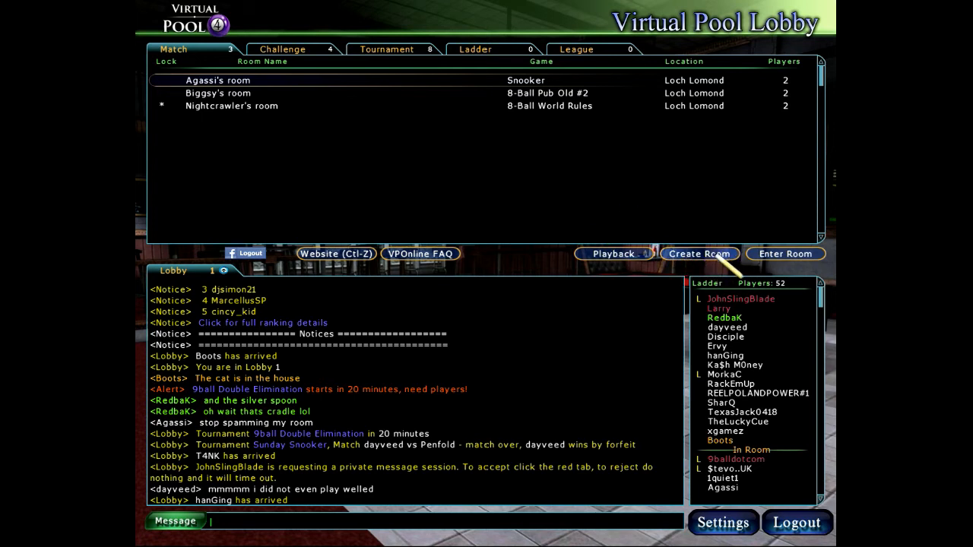
# - Create a Match room (toggled via Challenge and back) with Location set to Garage
pyautogui.click(698, 252)
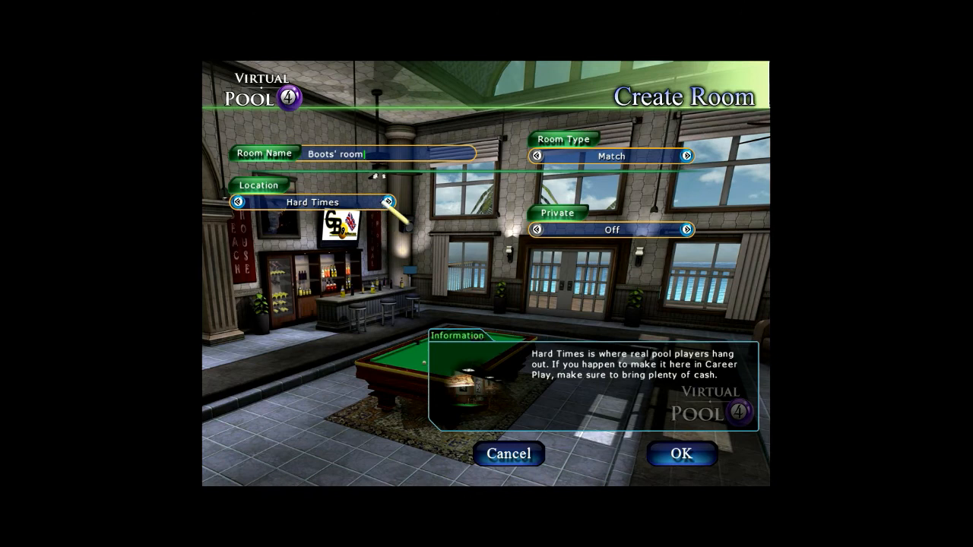
pyautogui.click(687, 155)
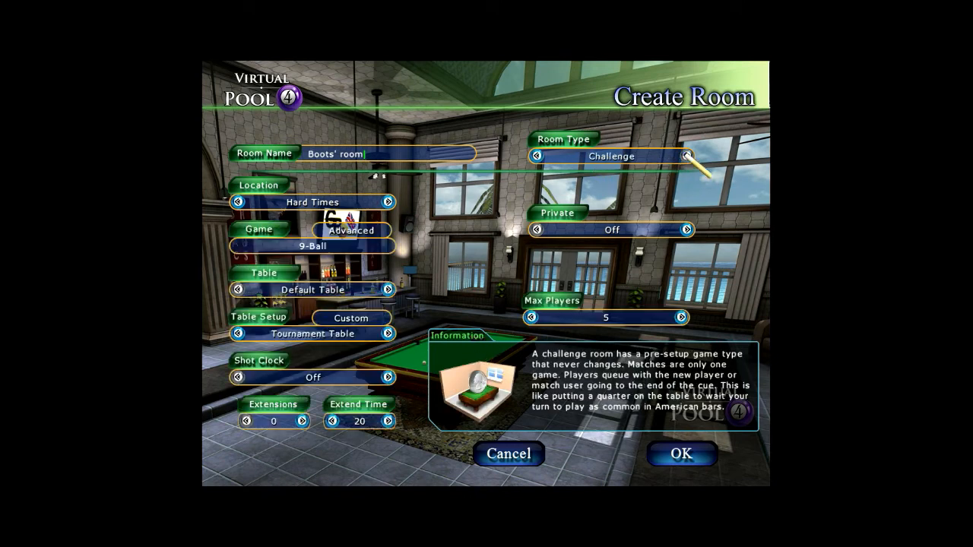
pyautogui.click(684, 155)
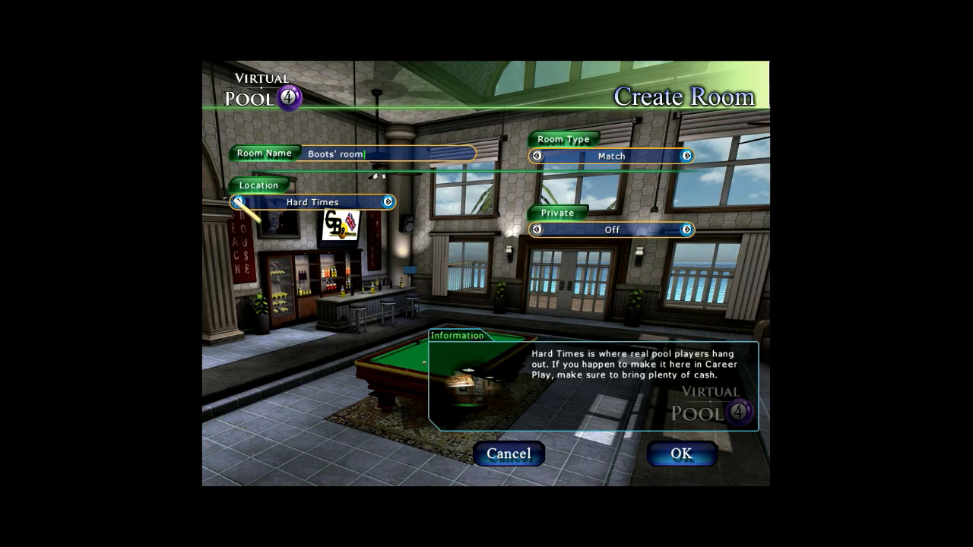
pyautogui.click(237, 201)
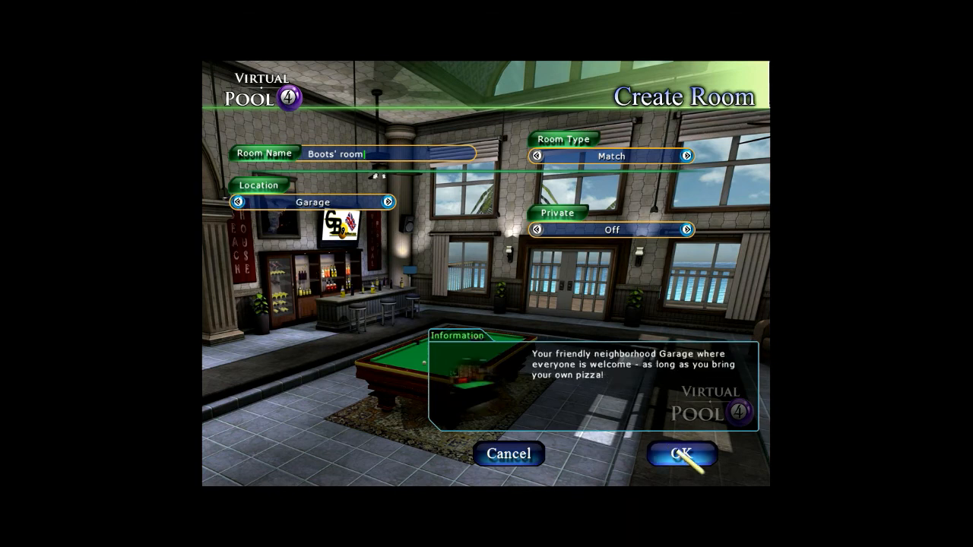
pyautogui.click(681, 453)
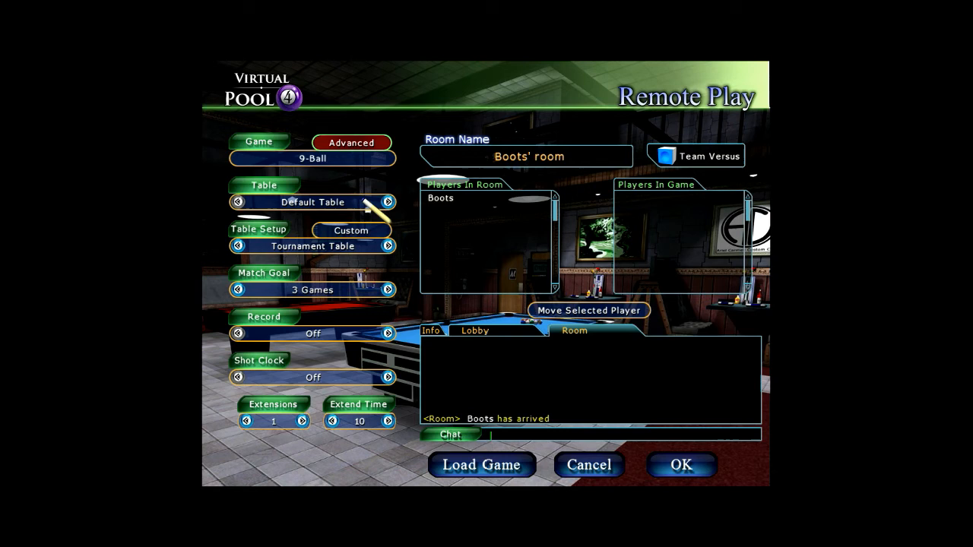
# - Choose 8-Ball World Rules on a Club Table, move yourself into the game and start it
pyautogui.click(310, 158)
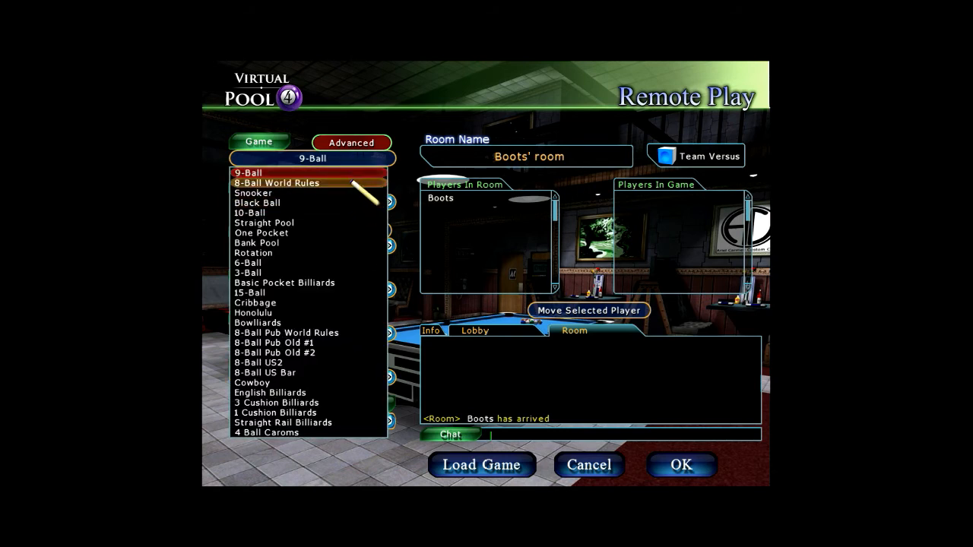
pyautogui.click(277, 182)
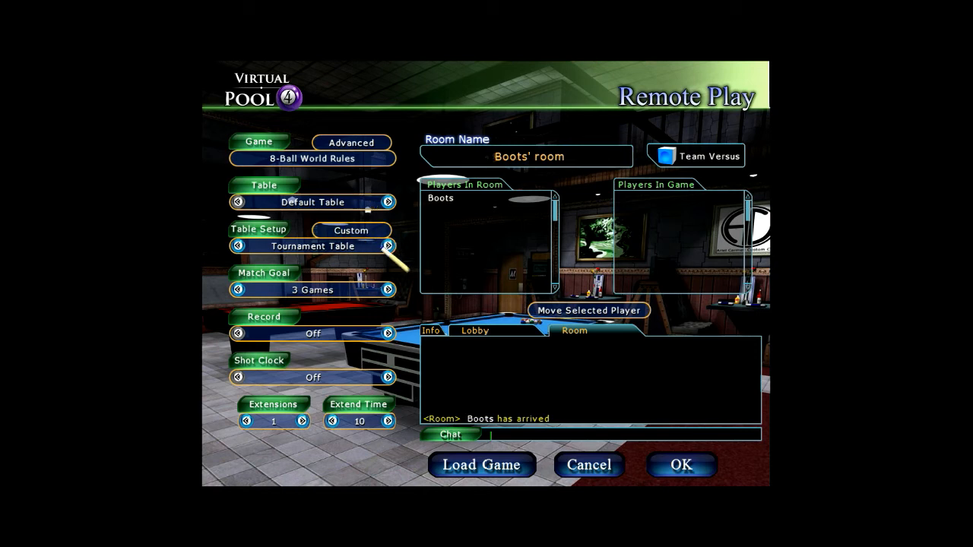
pyautogui.click(388, 246)
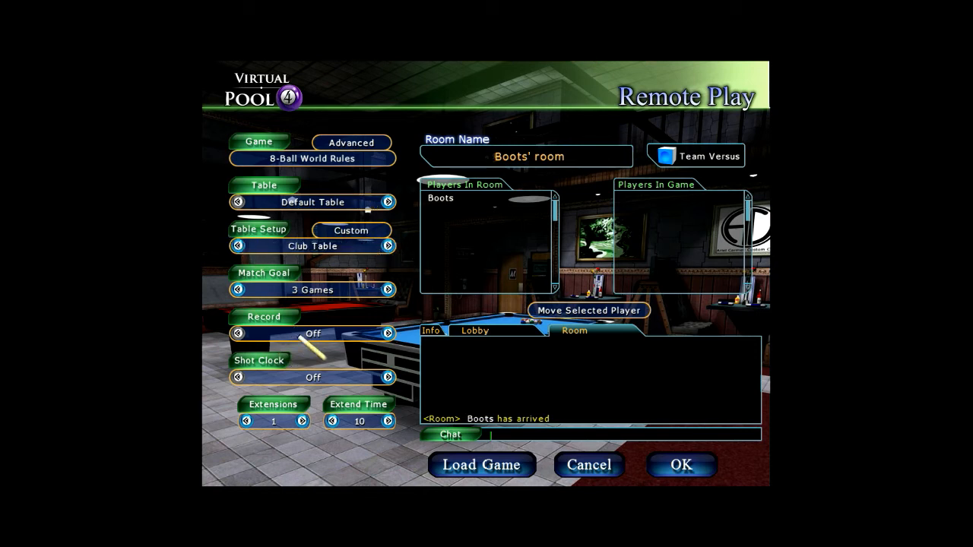
pyautogui.click(588, 310)
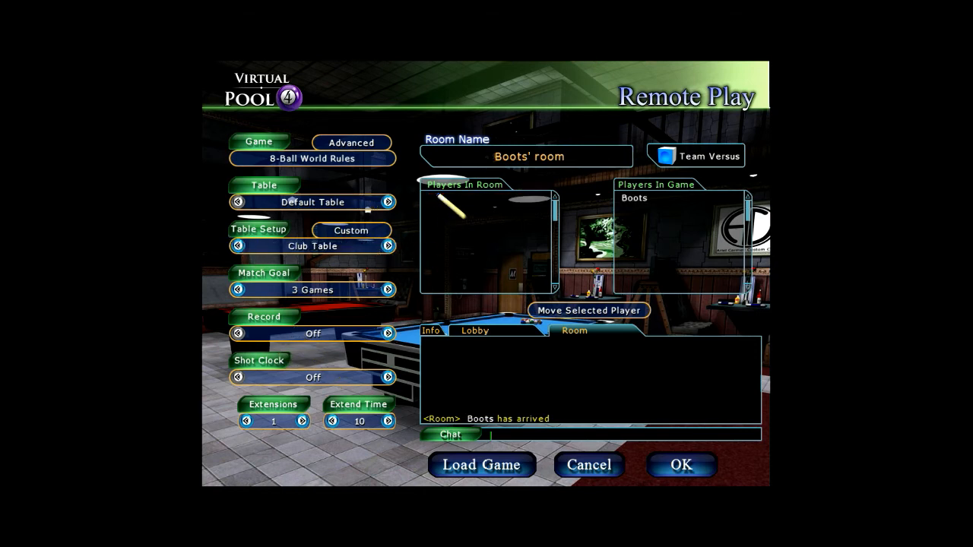
pyautogui.click(681, 465)
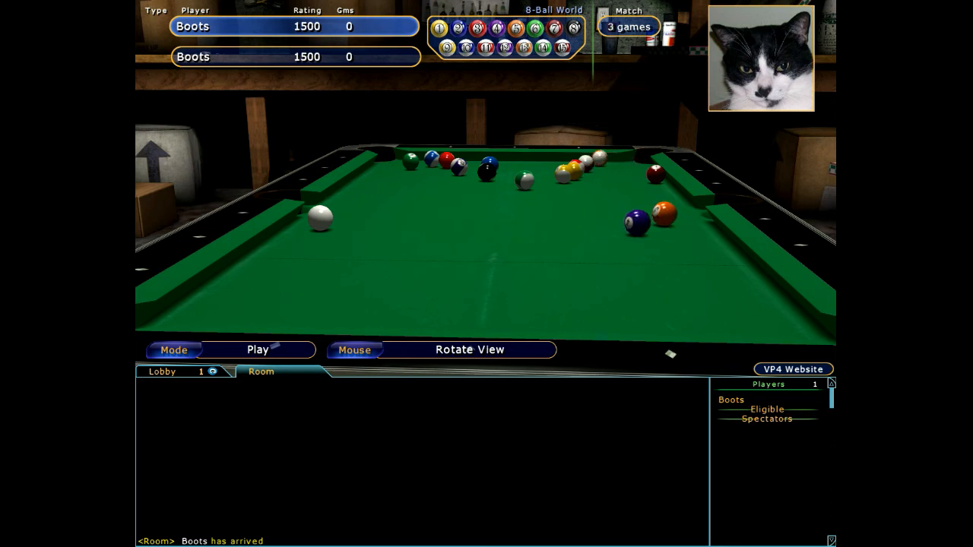
# - Rotate the table view during the match, then bring up the In Game Menu
pyautogui.click(257, 348)
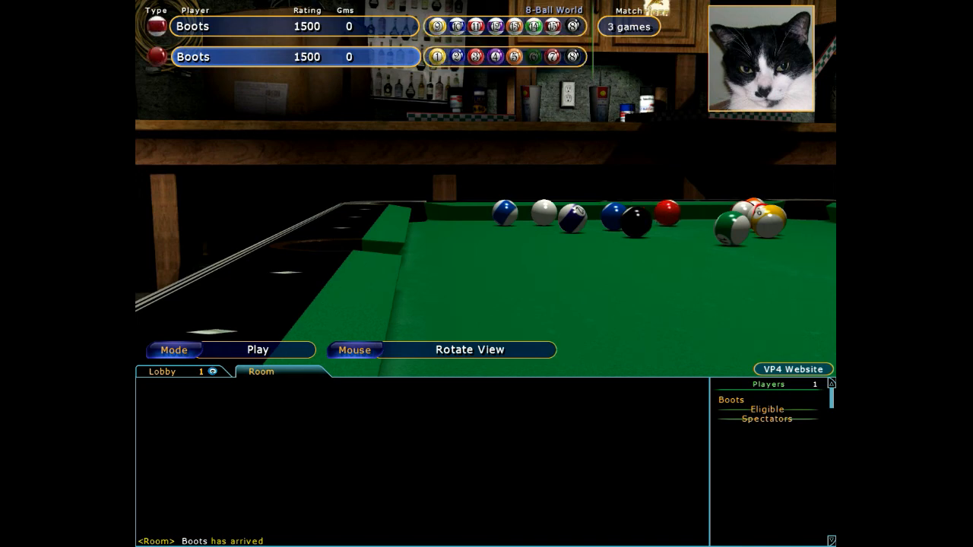
pyautogui.click(257, 350)
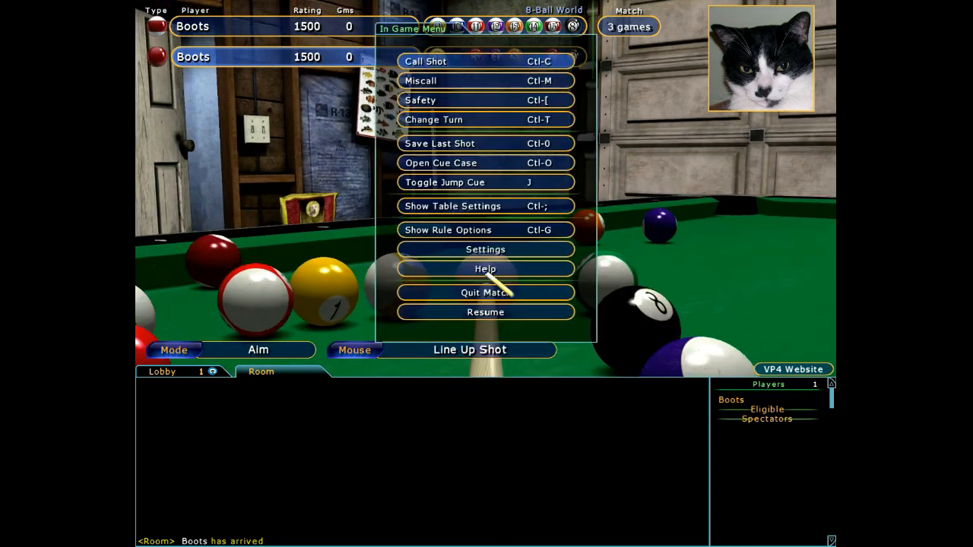
# - Quit the match, confirming Yes, and return to the lobby's match room list
pyautogui.click(485, 292)
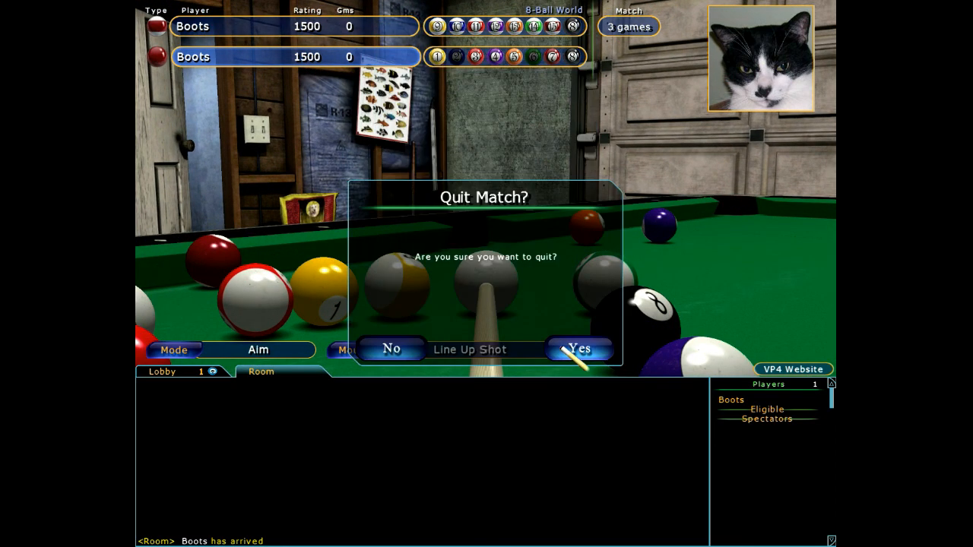
pyautogui.click(580, 350)
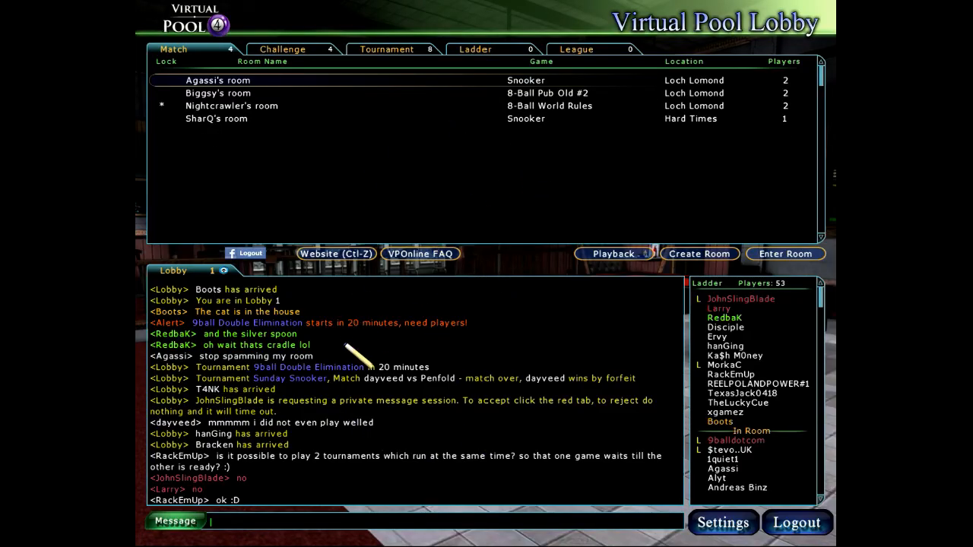
pyautogui.moveTo(388, 365)
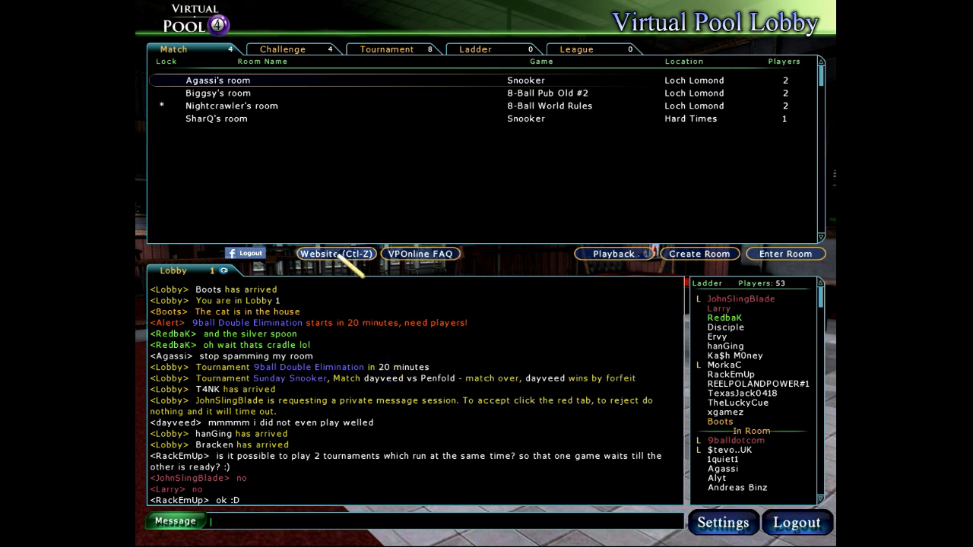
# - View Boots' VP Online profile, check its Cue Case, and scroll the Recent Activity list
pyautogui.click(335, 252)
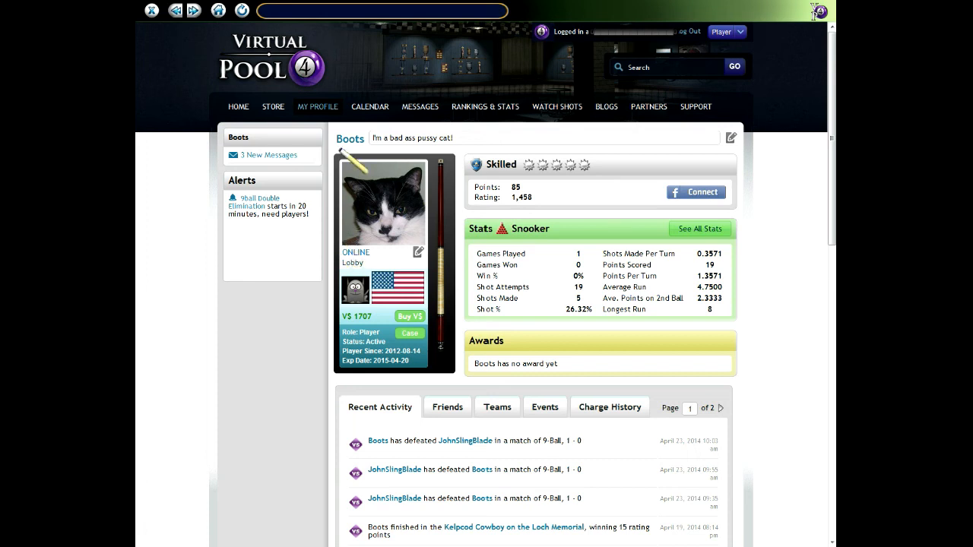
pyautogui.moveTo(158, 21)
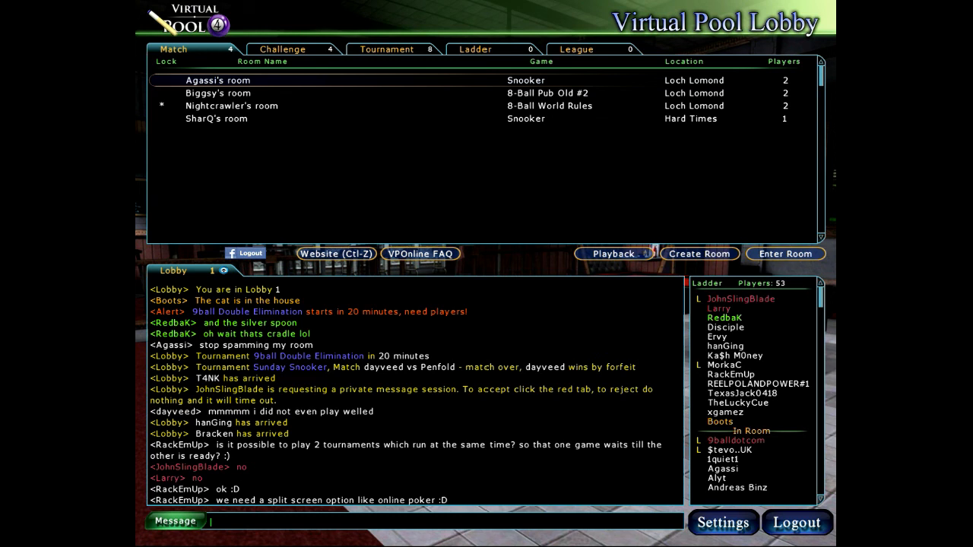
pyautogui.moveTo(551, 347)
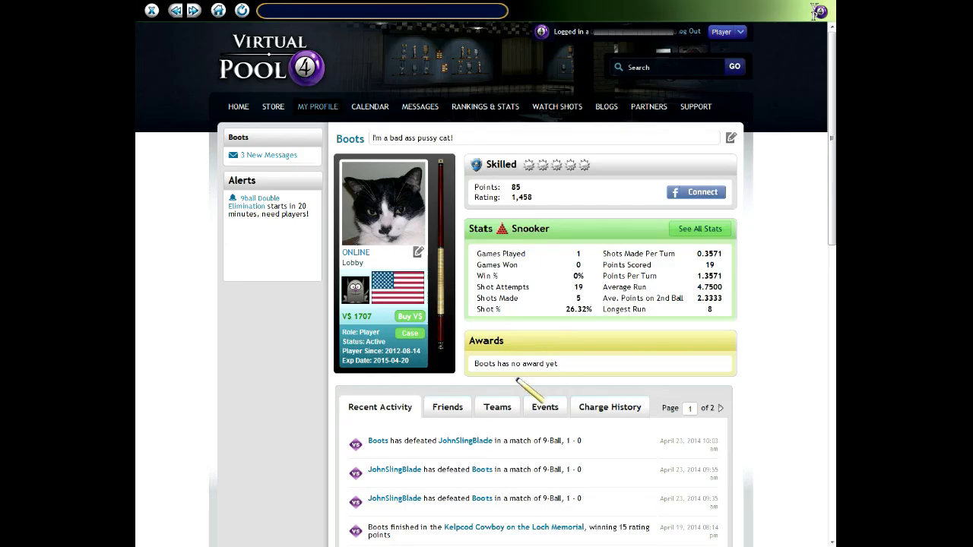
pyautogui.moveTo(441, 307)
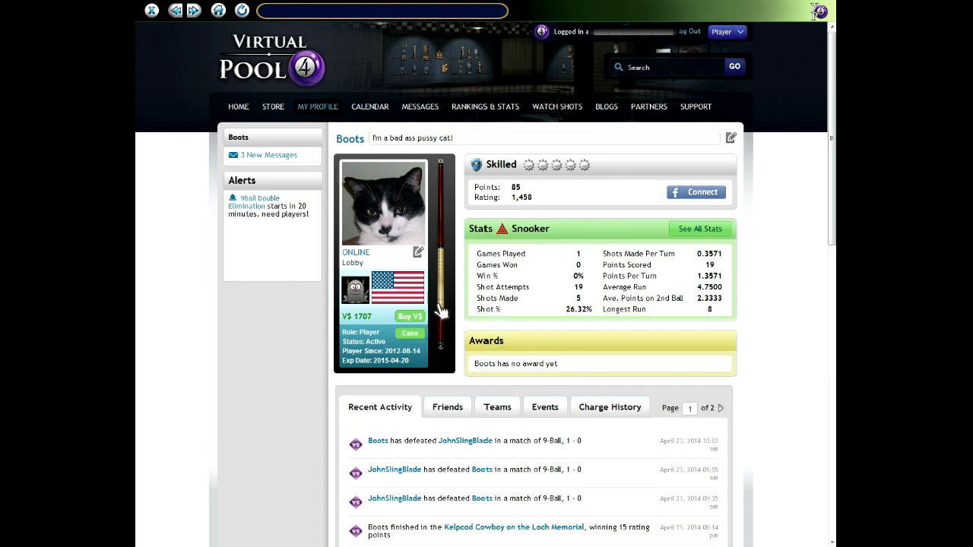
pyautogui.click(410, 333)
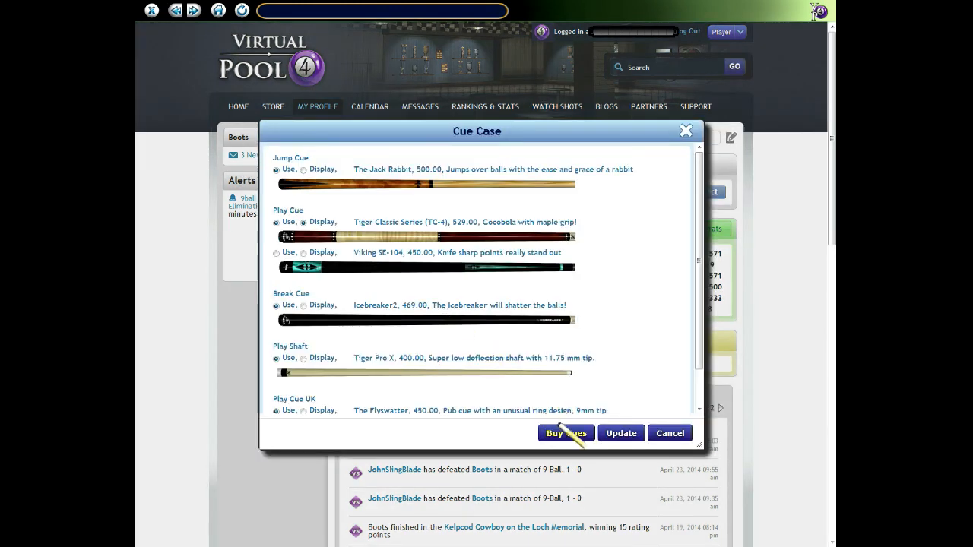
pyautogui.click(669, 432)
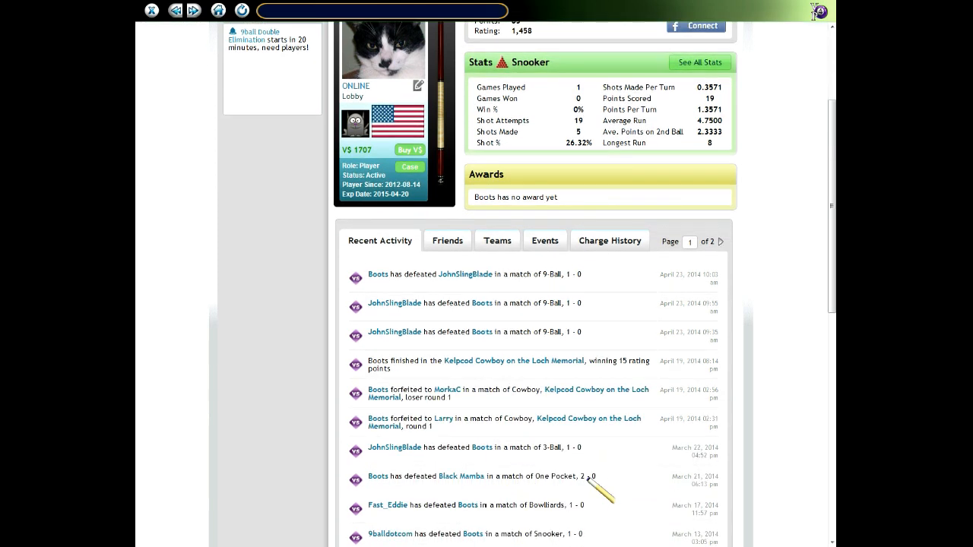
pyautogui.scroll(3)
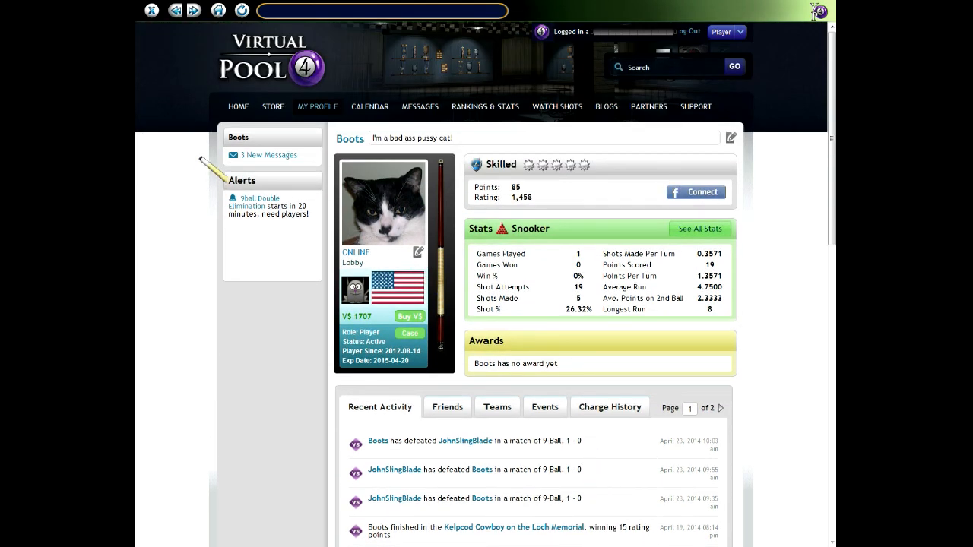